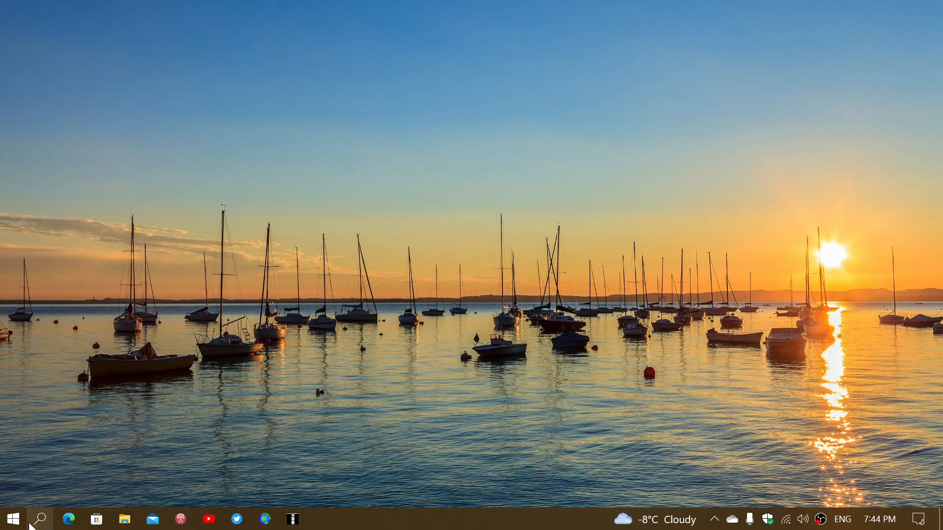
Reach Update & Security in Settings via the Start menu gear, showing Windows Update up to date.
left_click(12, 519)
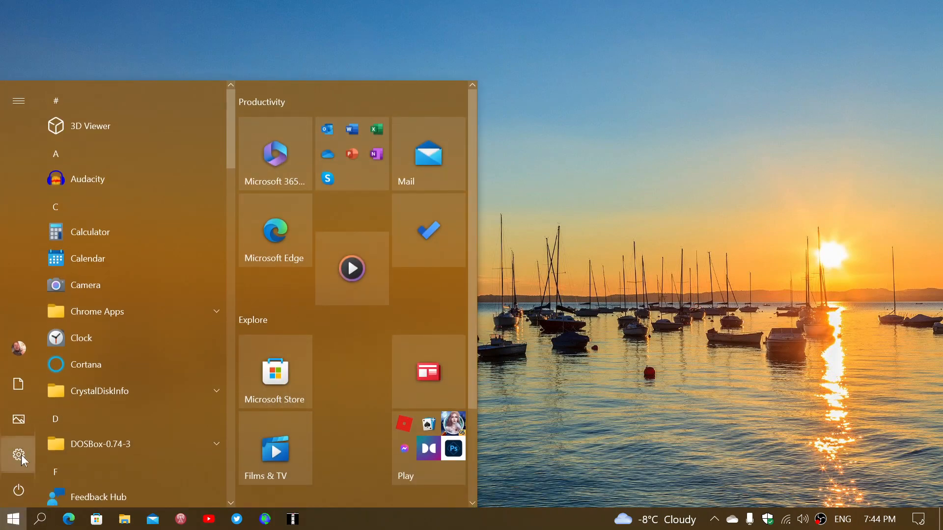
left_click(19, 454)
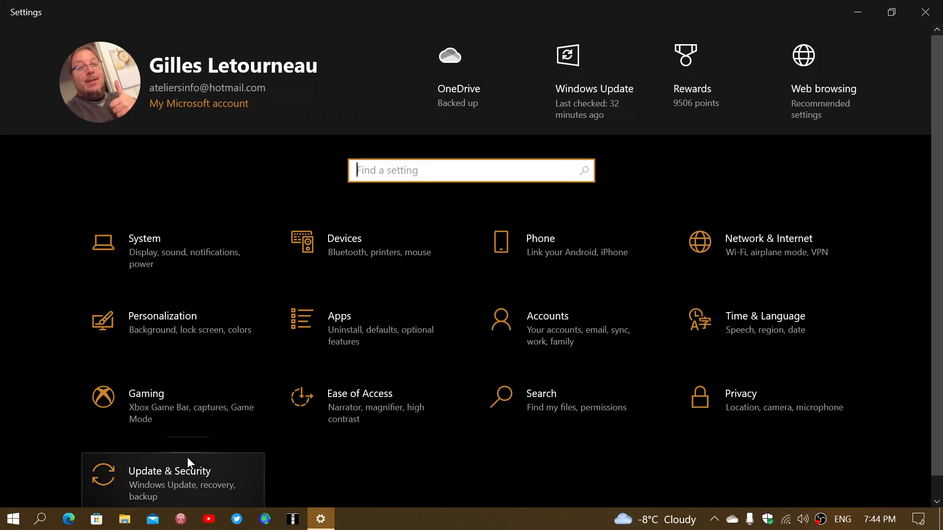
left_click(169, 470)
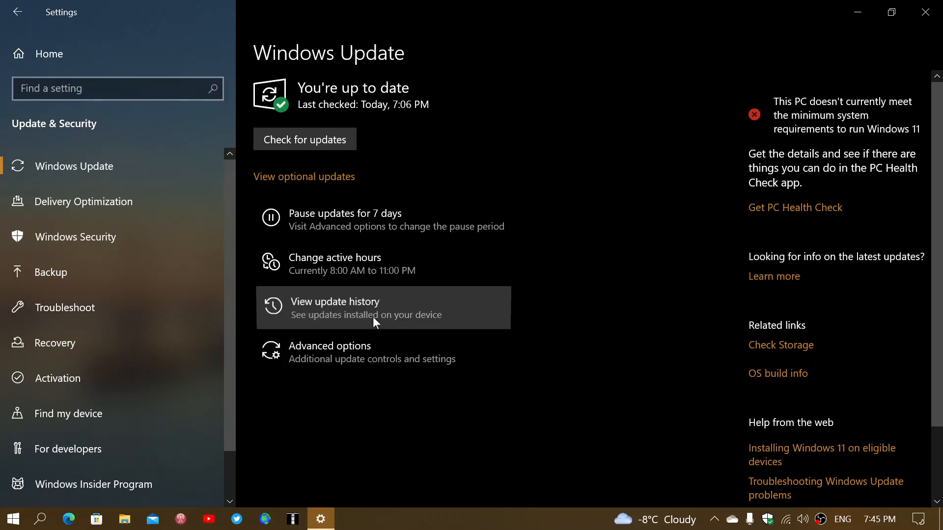
Show the update history listing the installed quality updates including KB5022906.
left_click(335, 307)
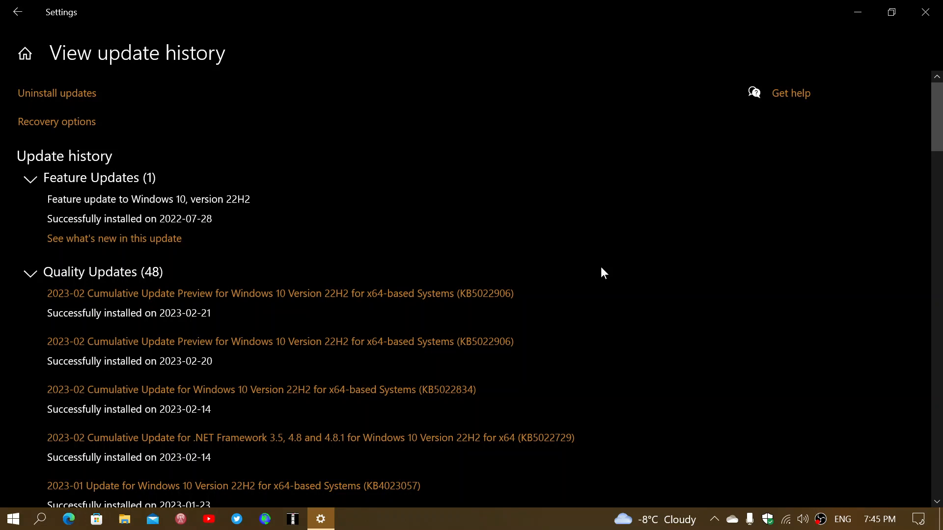
mouse_move(489, 335)
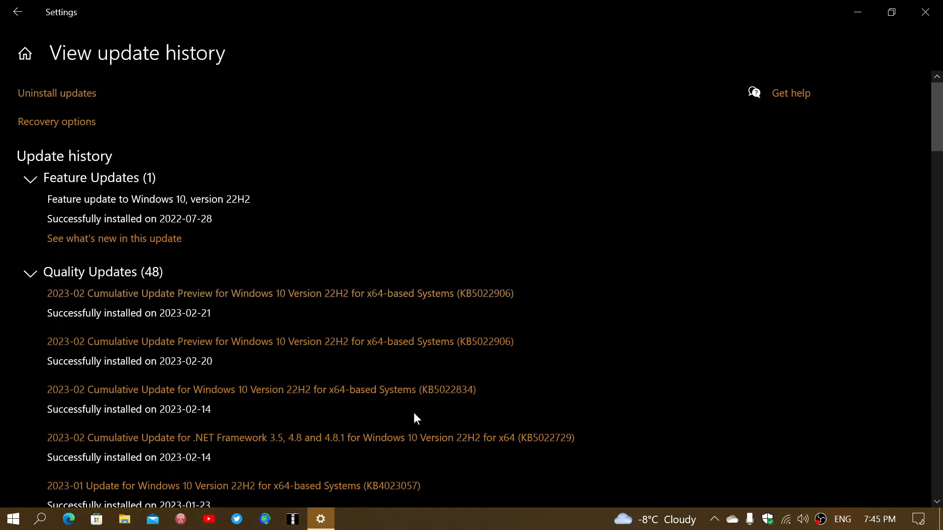
mouse_move(403, 316)
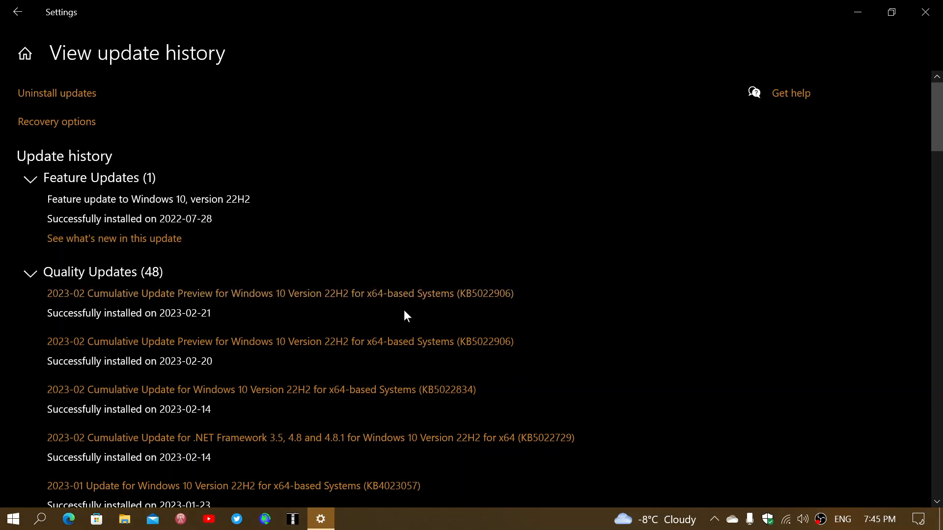
mouse_move(522, 307)
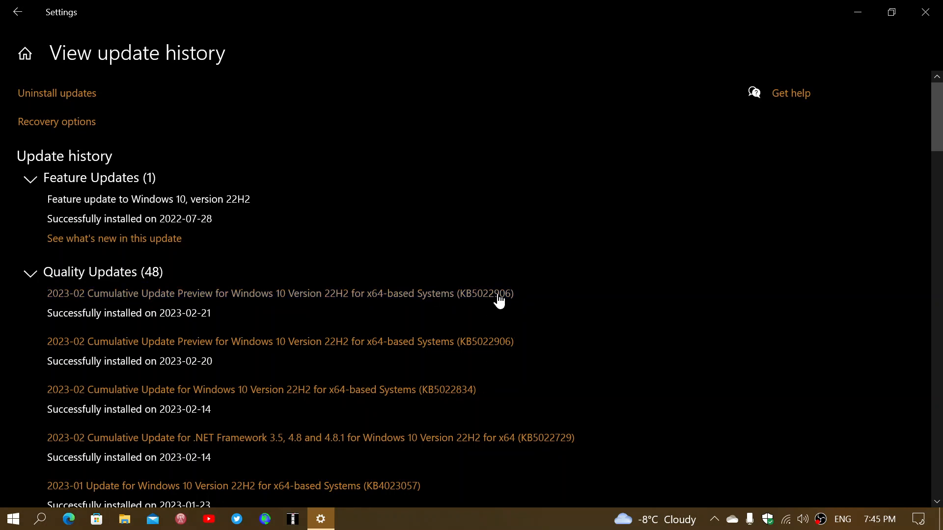
mouse_move(629, 257)
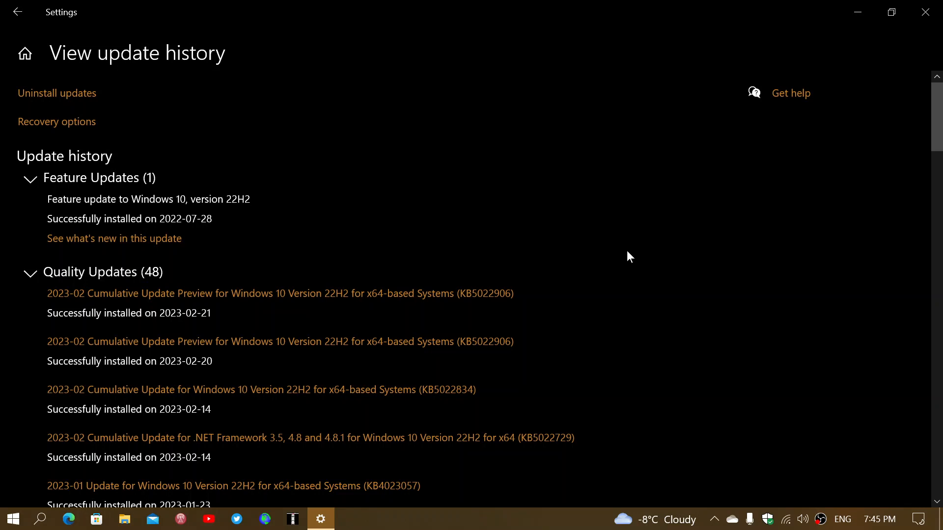
mouse_move(704, 211)
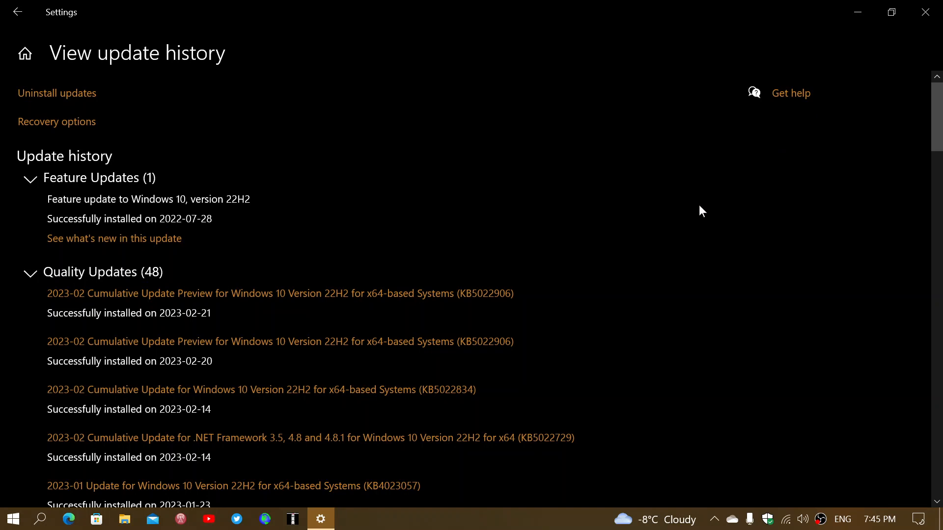
mouse_move(636, 149)
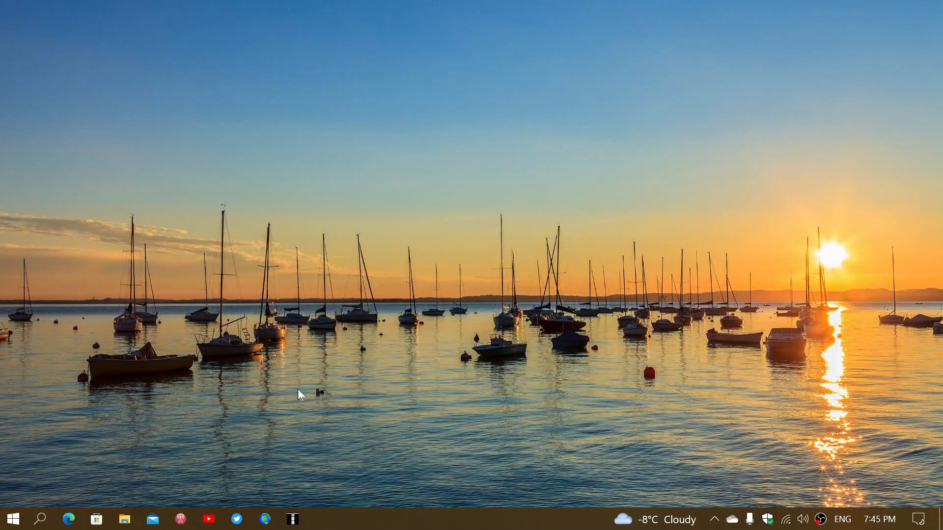
Launch winver from the taskbar search to show the About Windows dialog.
left_click(42, 518)
type("w")
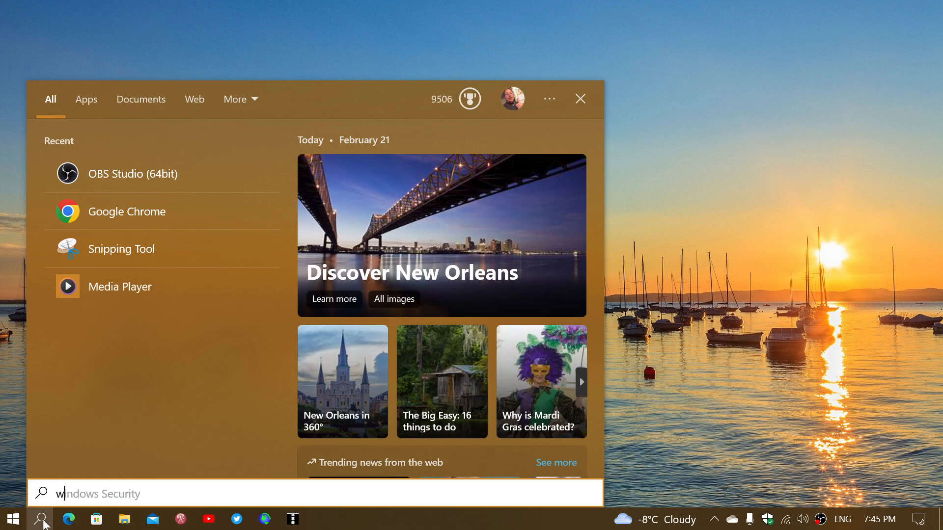
type("inve")
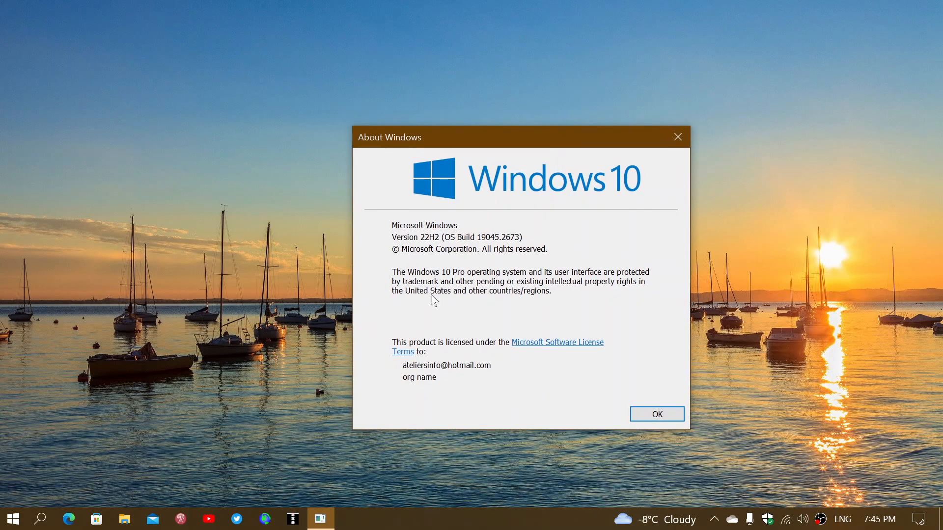
mouse_move(519, 301)
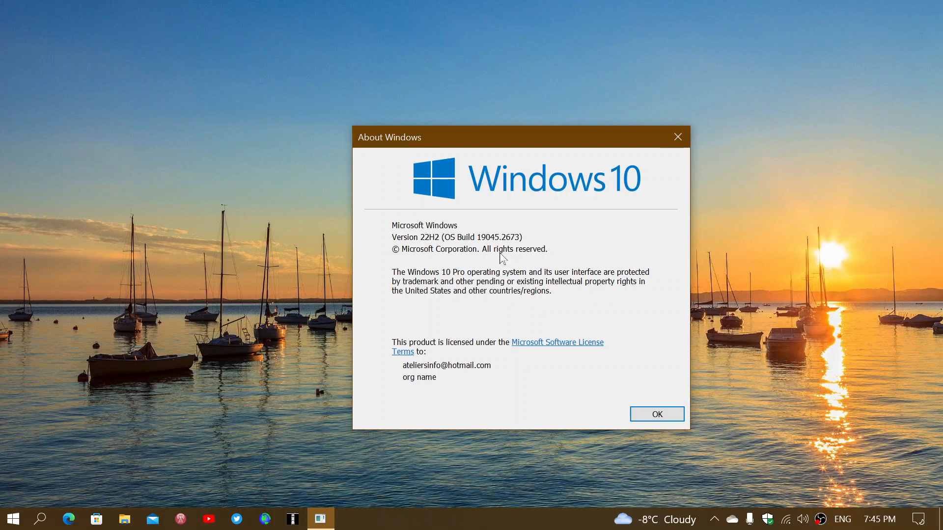
mouse_move(526, 246)
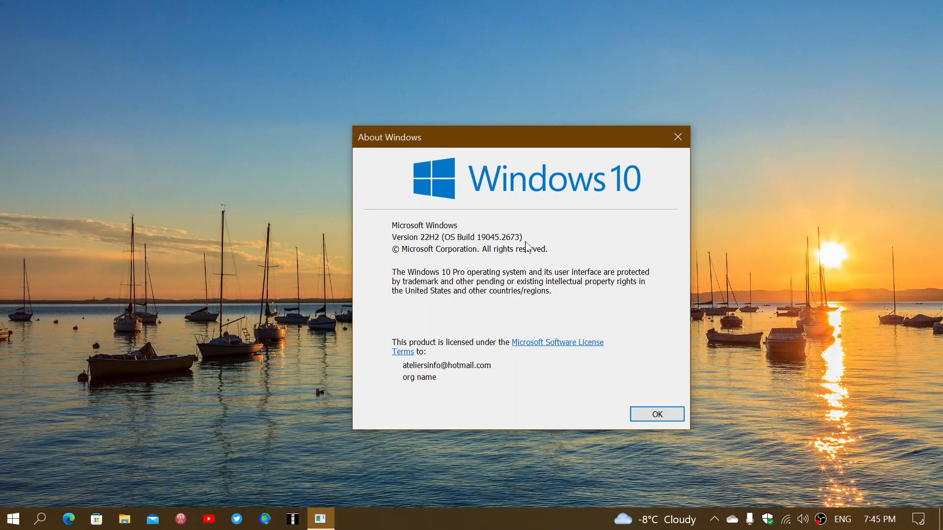
mouse_move(477, 245)
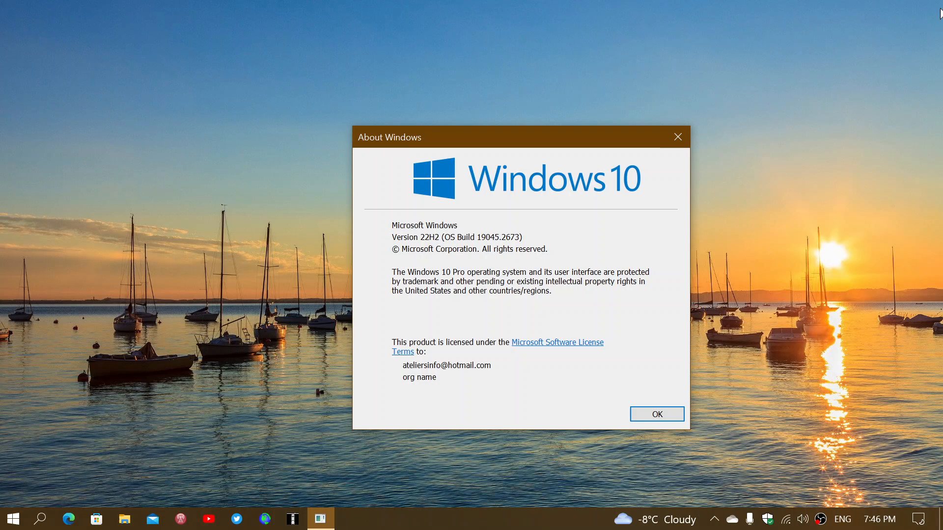
mouse_move(716, 201)
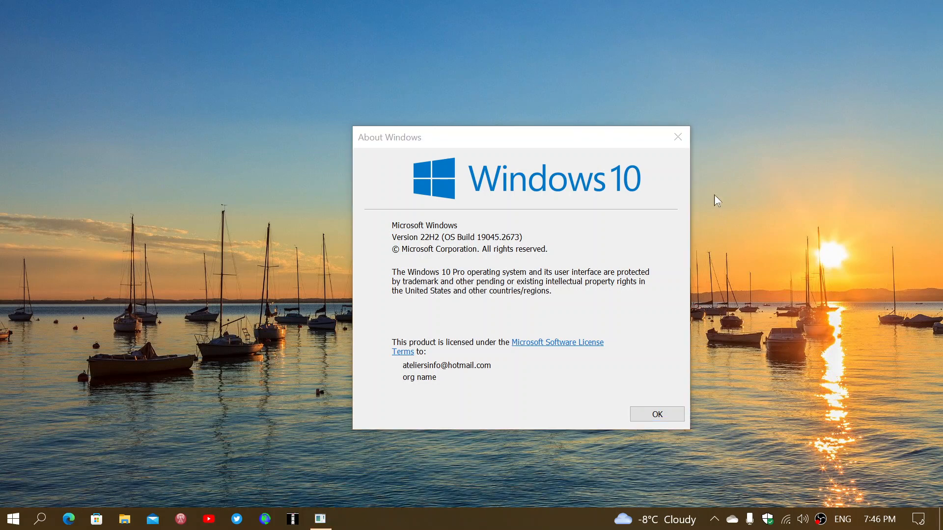
mouse_move(695, 151)
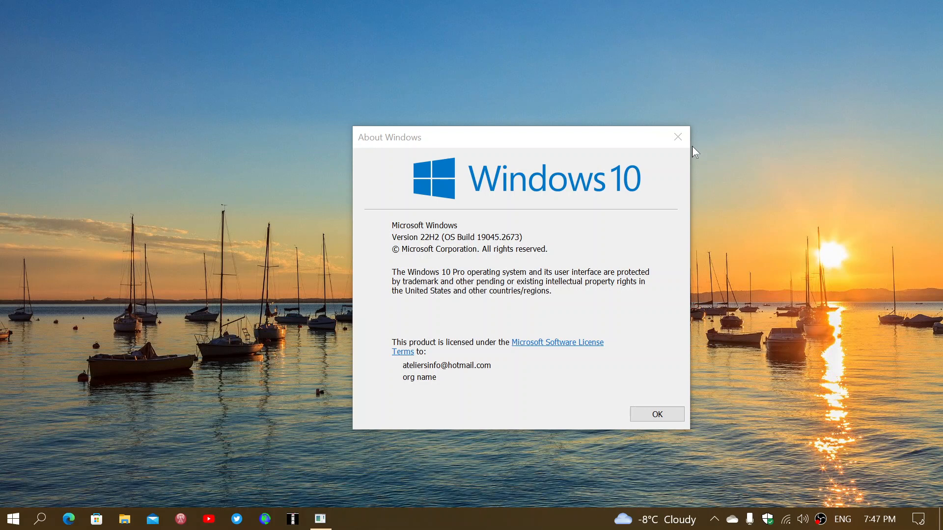
mouse_move(760, 164)
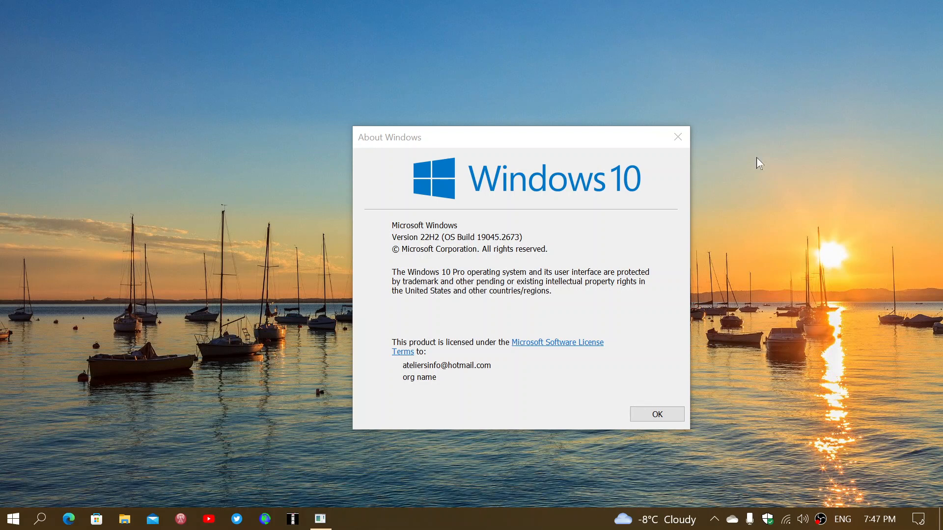
Dismiss the About Windows dialog after confirming OS Build 19045.2673.
left_click(677, 137)
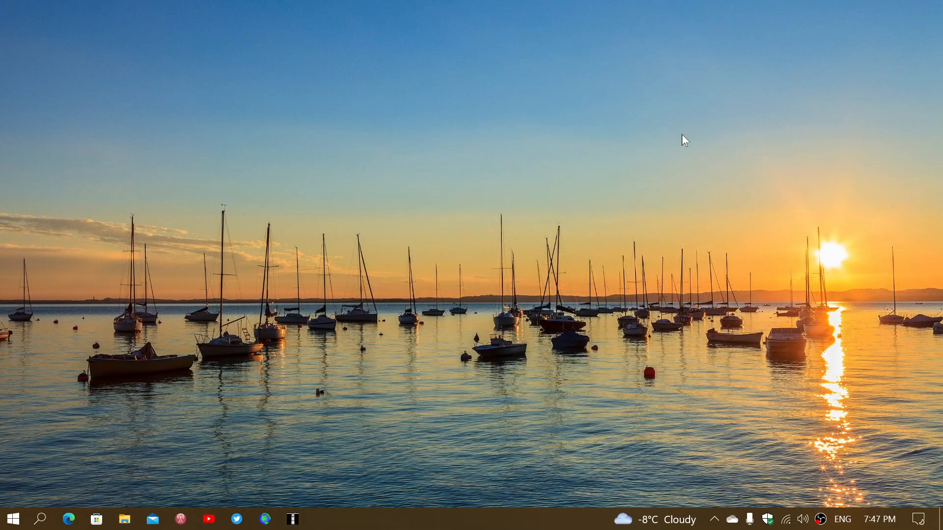